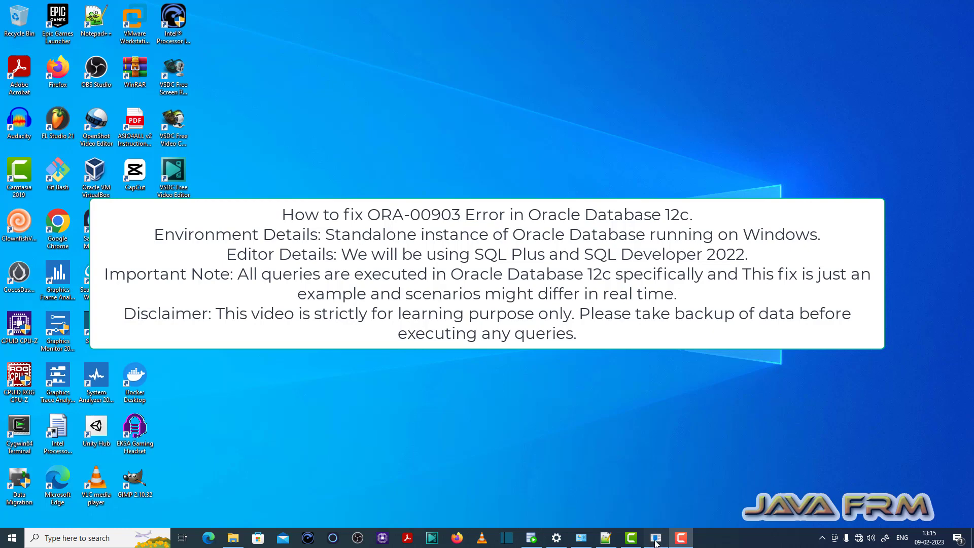
Sign in to SQL*Plus as c##scott and reach the SQL> prompt
click(655, 538)
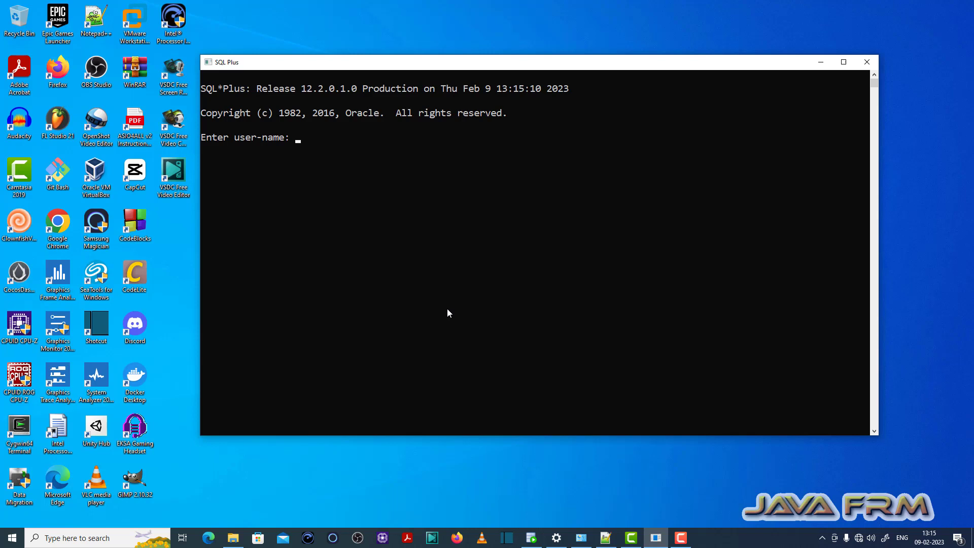
text(c##scott)
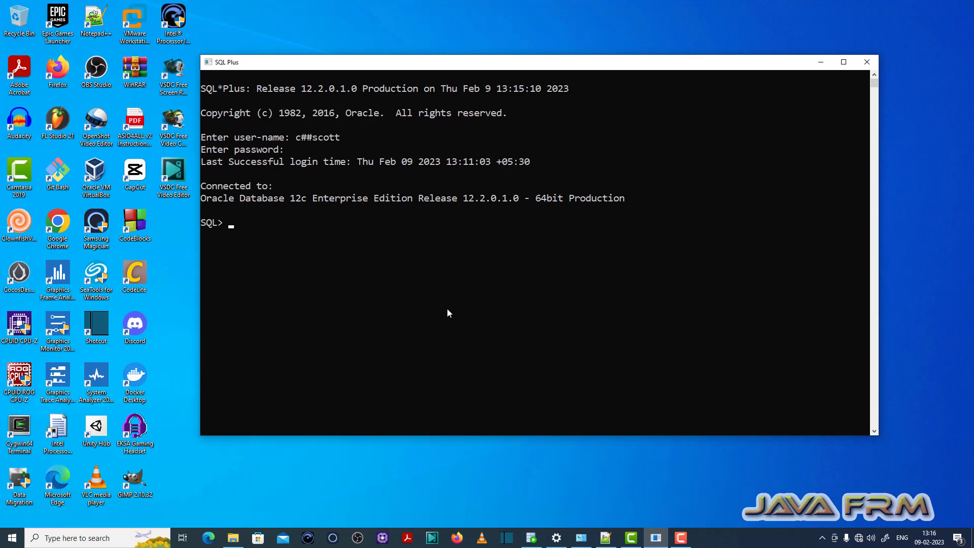
Run create table insert (name varchar2(10)); which fails with ORA-00903 invalid table name
text(creat)
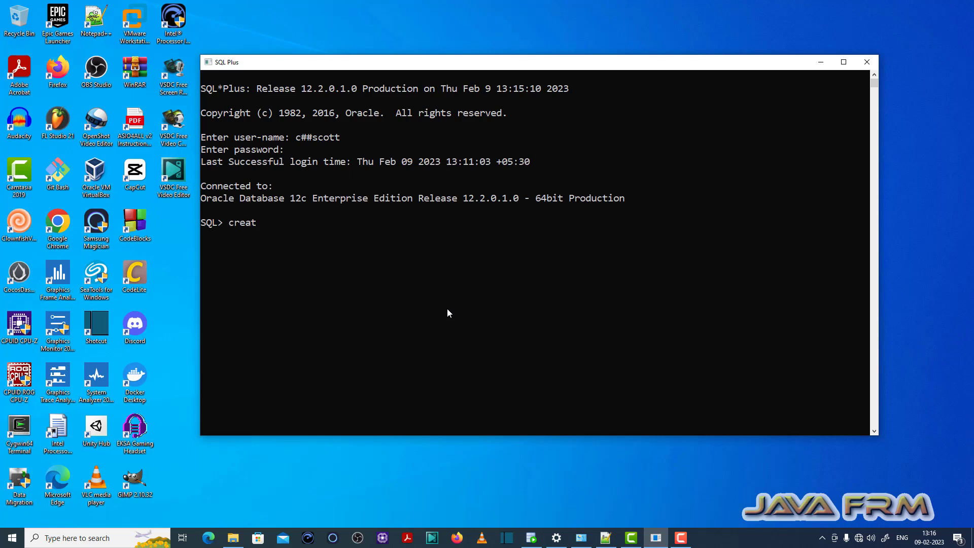
text(e)
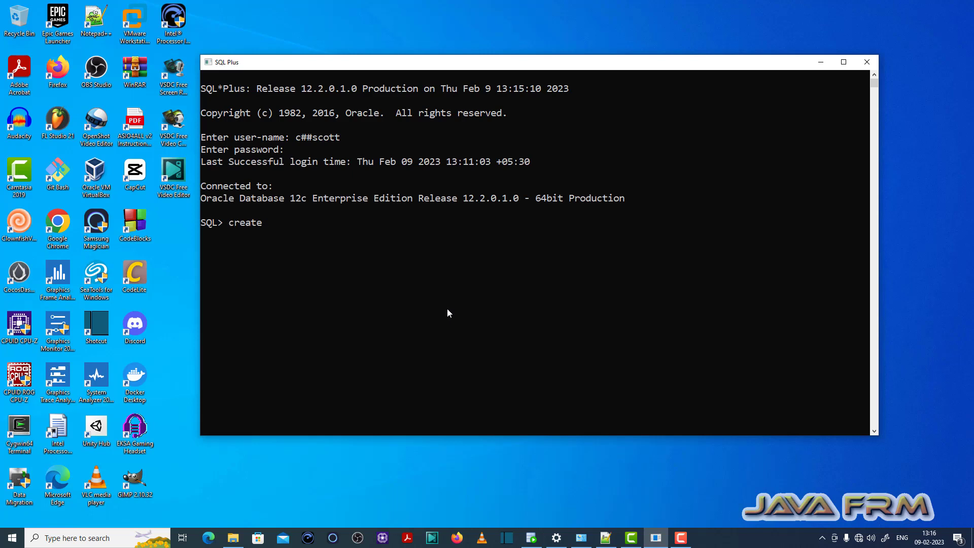
text(table)
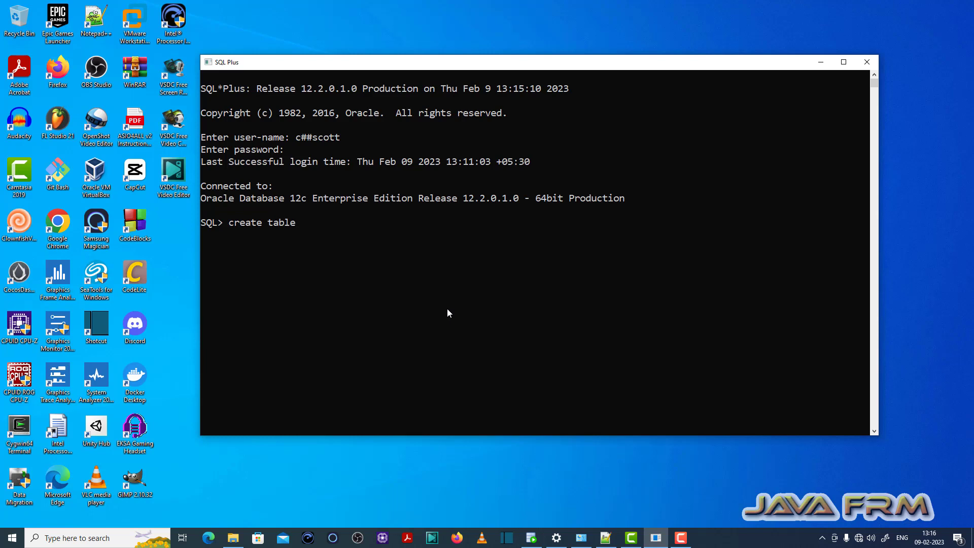
text(insert ()
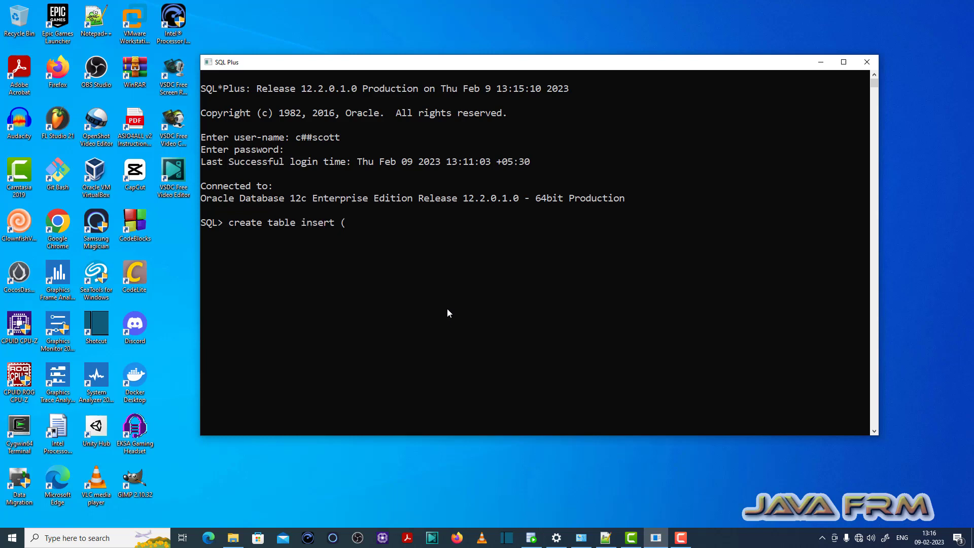
text(name varchar)
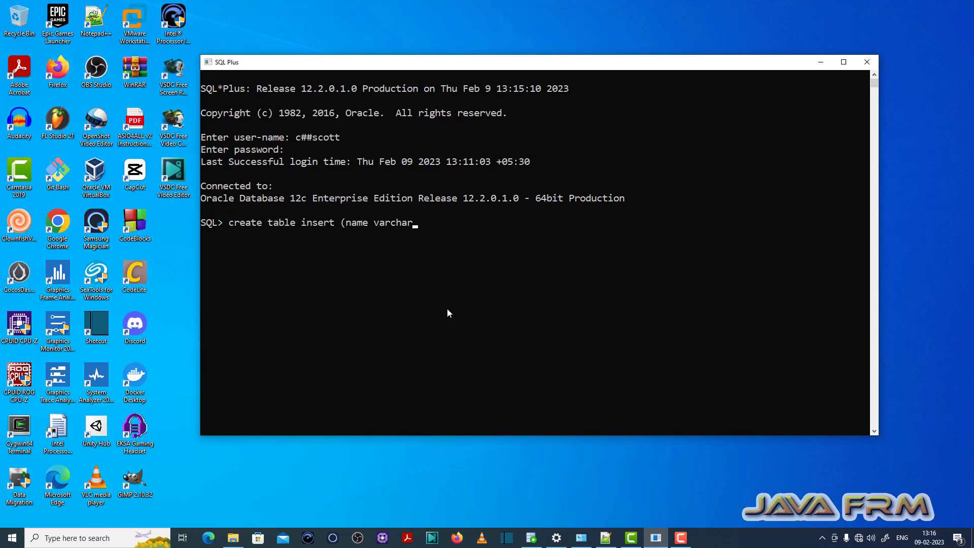
text(2(10)
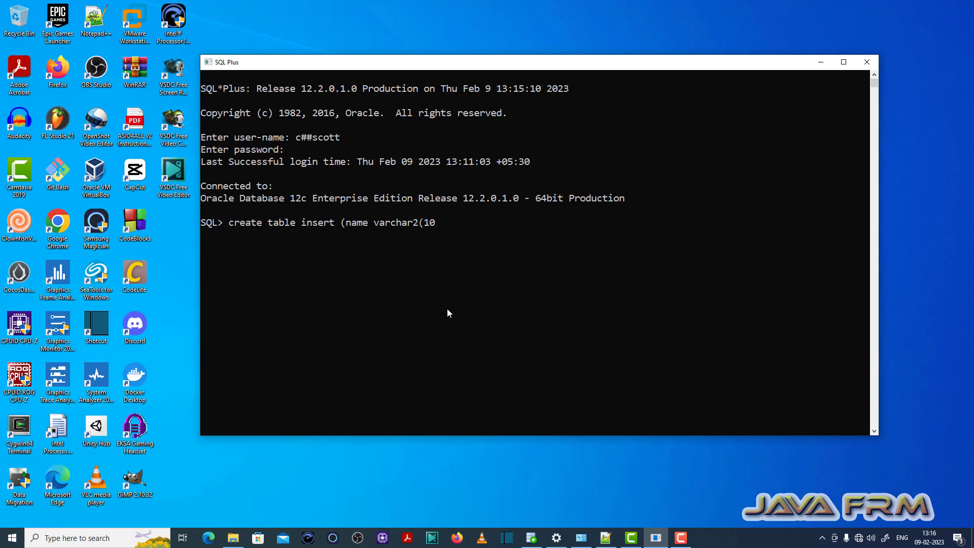
text());)
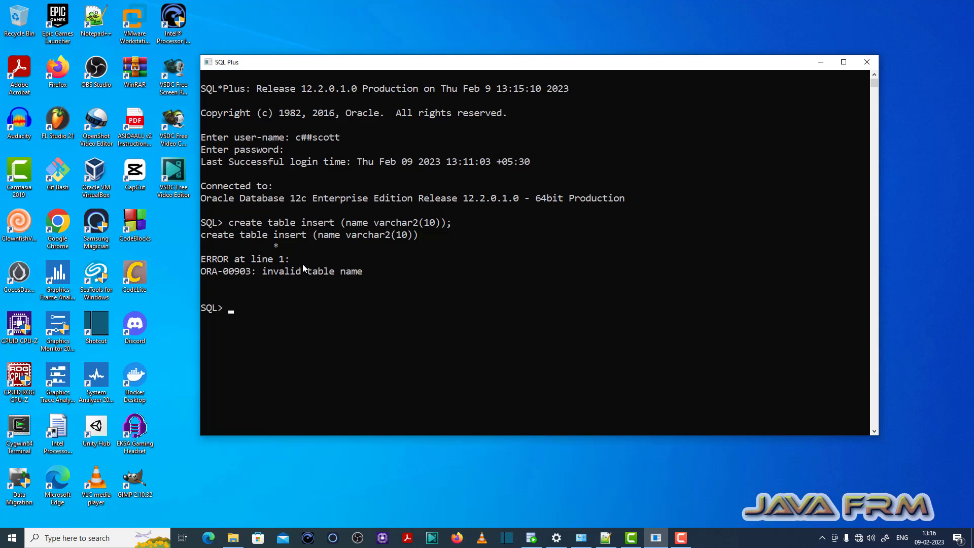
mouse_move(276, 244)
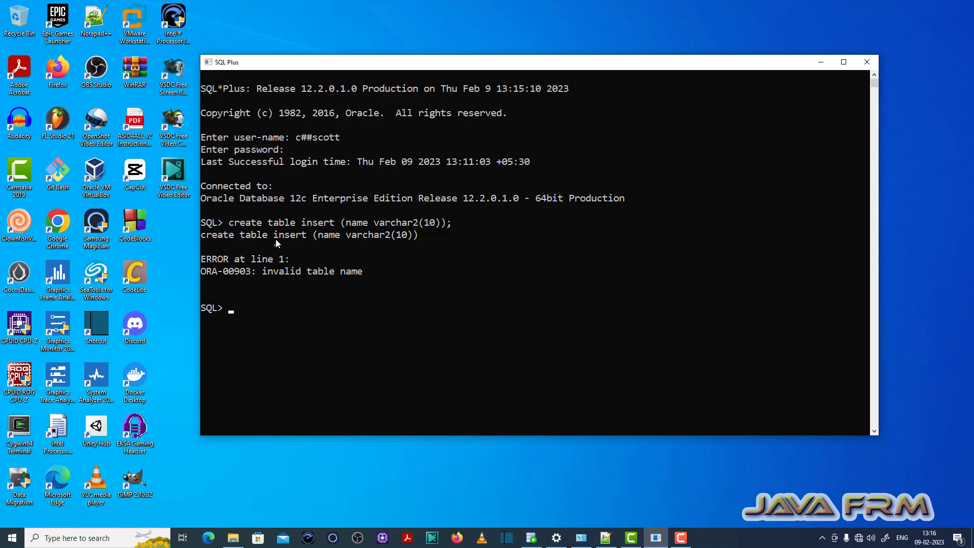
double_click(290, 236)
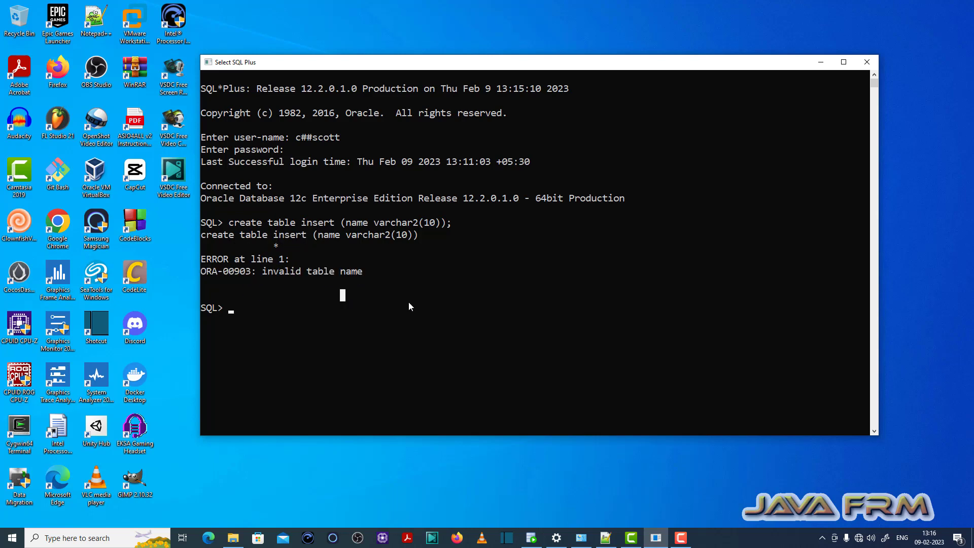
Recall the statement with the table renamed to drop, which fails again with ORA-00903
text(create table insert (name varchar2(10));)
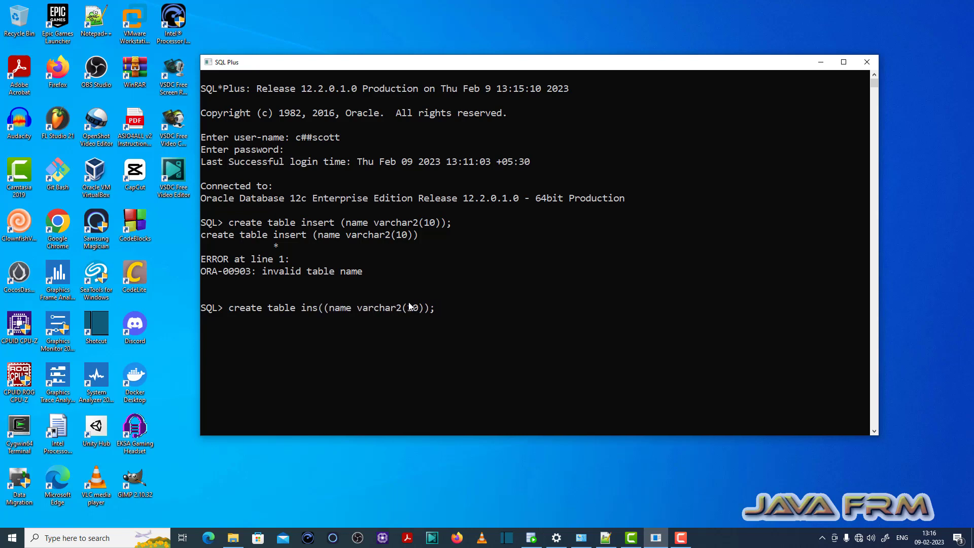
text(drop)
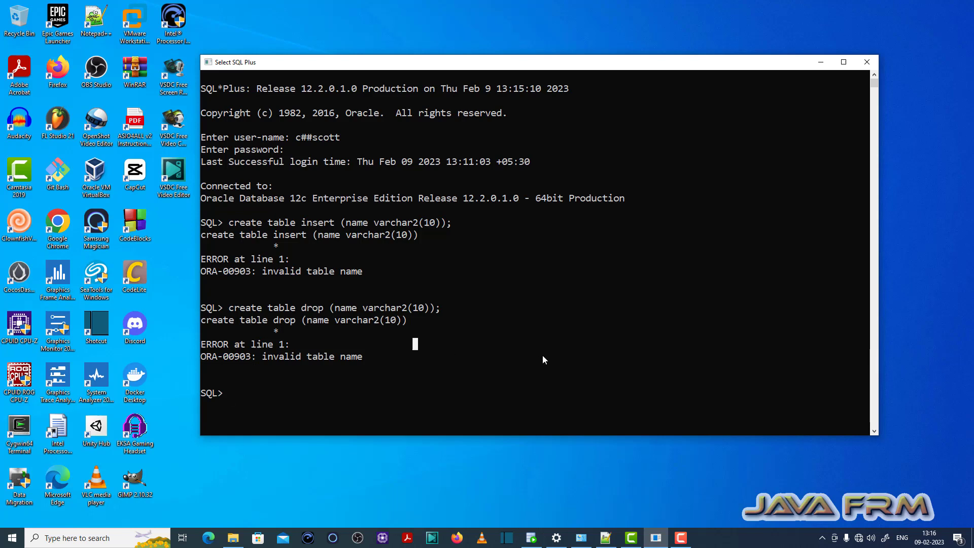
text(create table drop (name varchar2(10));)
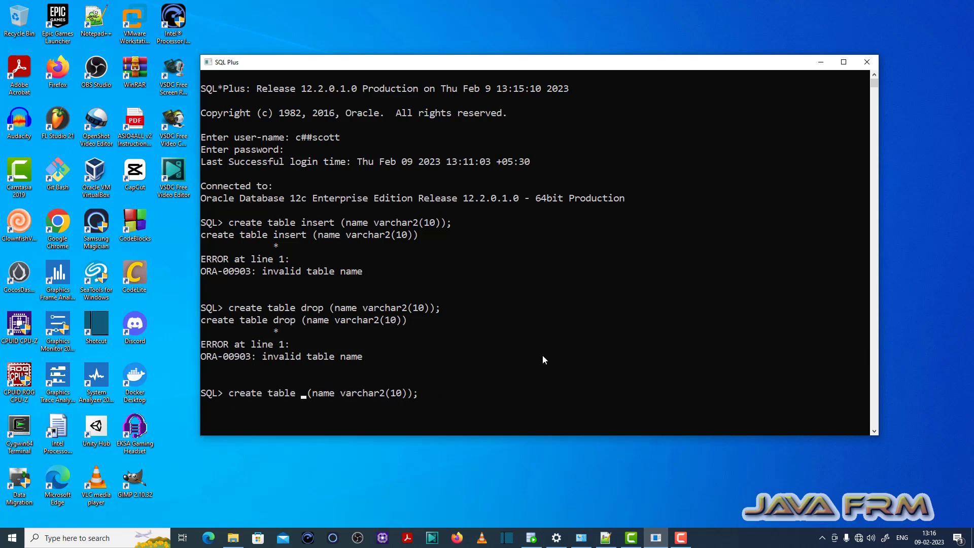
Run create table inserts (name varchar2(10)); and get "Table created."
text(inserts)
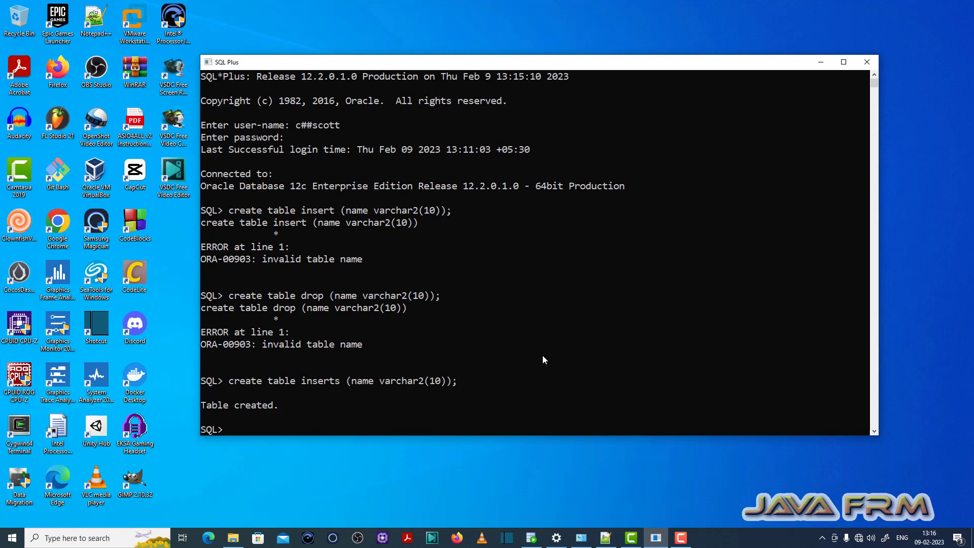
mouse_move(689, 534)
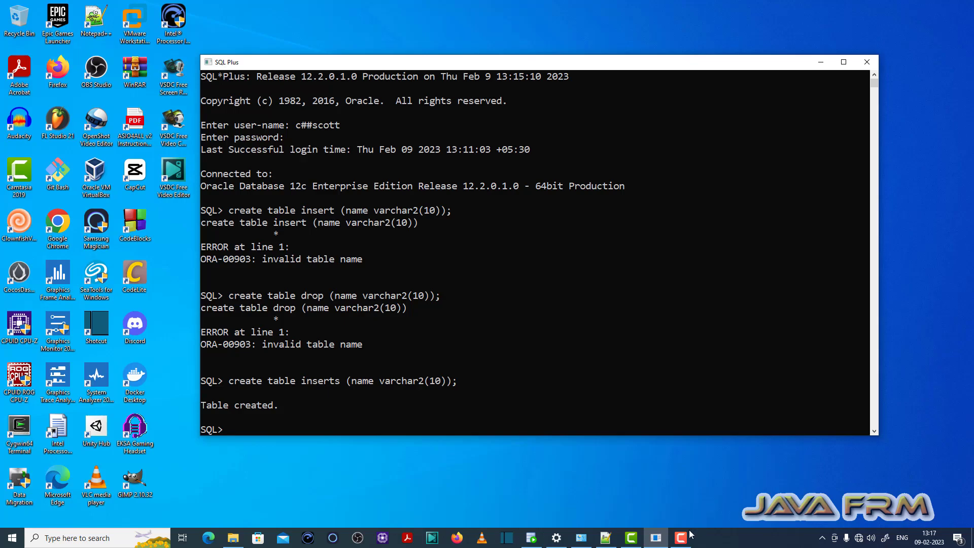